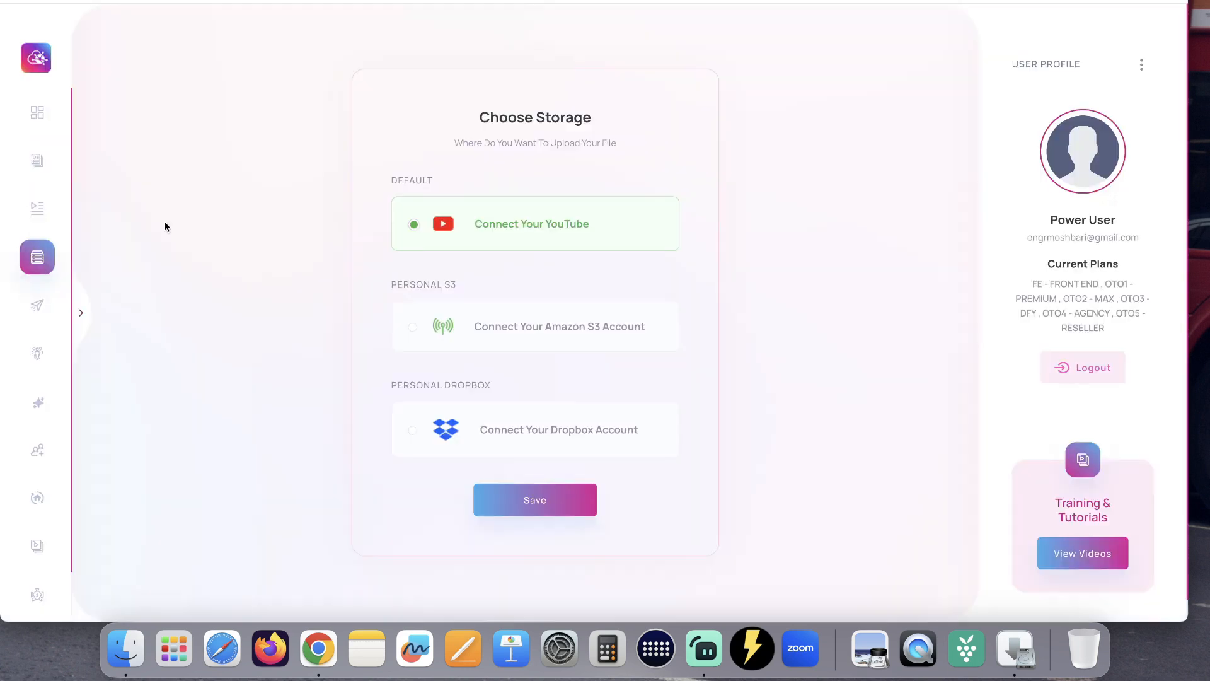
{"action": "mouse_move", "coordinate": [175, 303]}
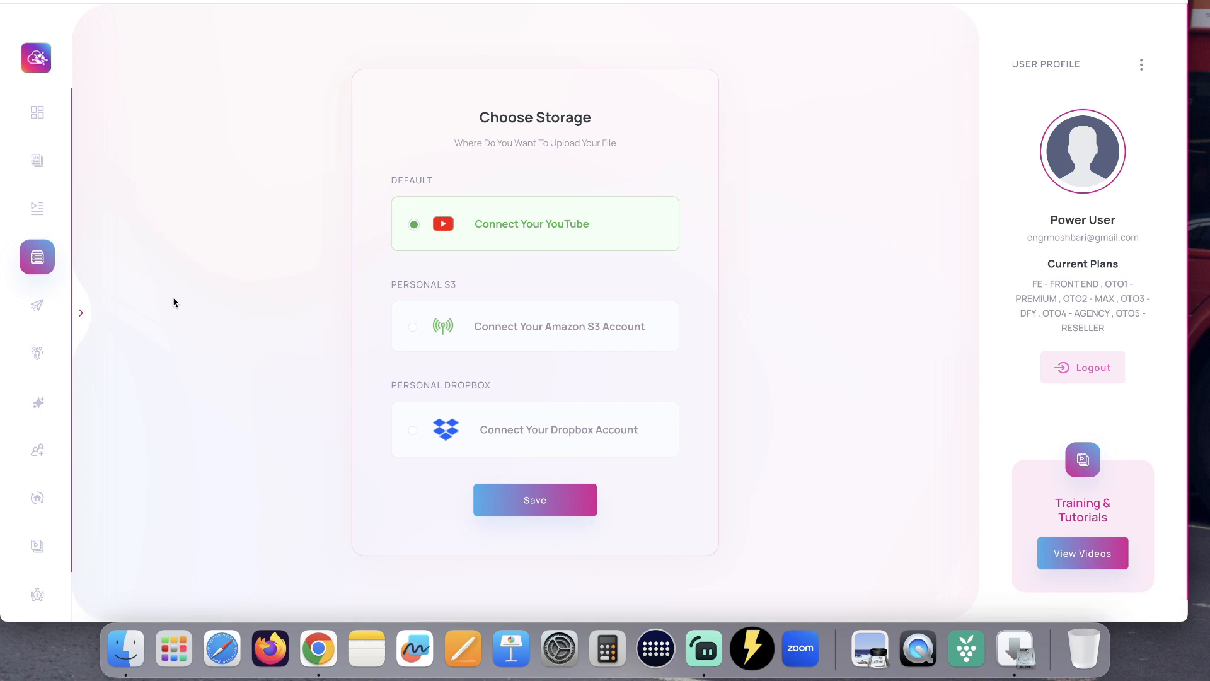
{"action": "mouse_move", "coordinate": [542, 176]}
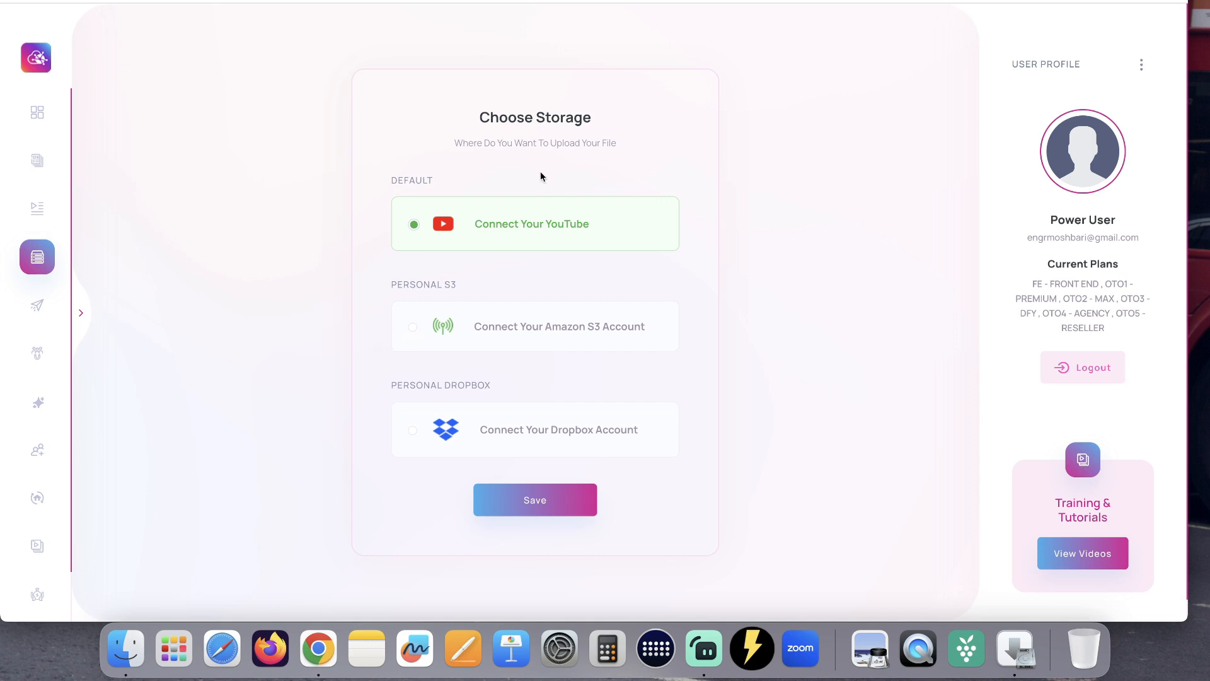
{"action": "mouse_move", "coordinate": [560, 221]}
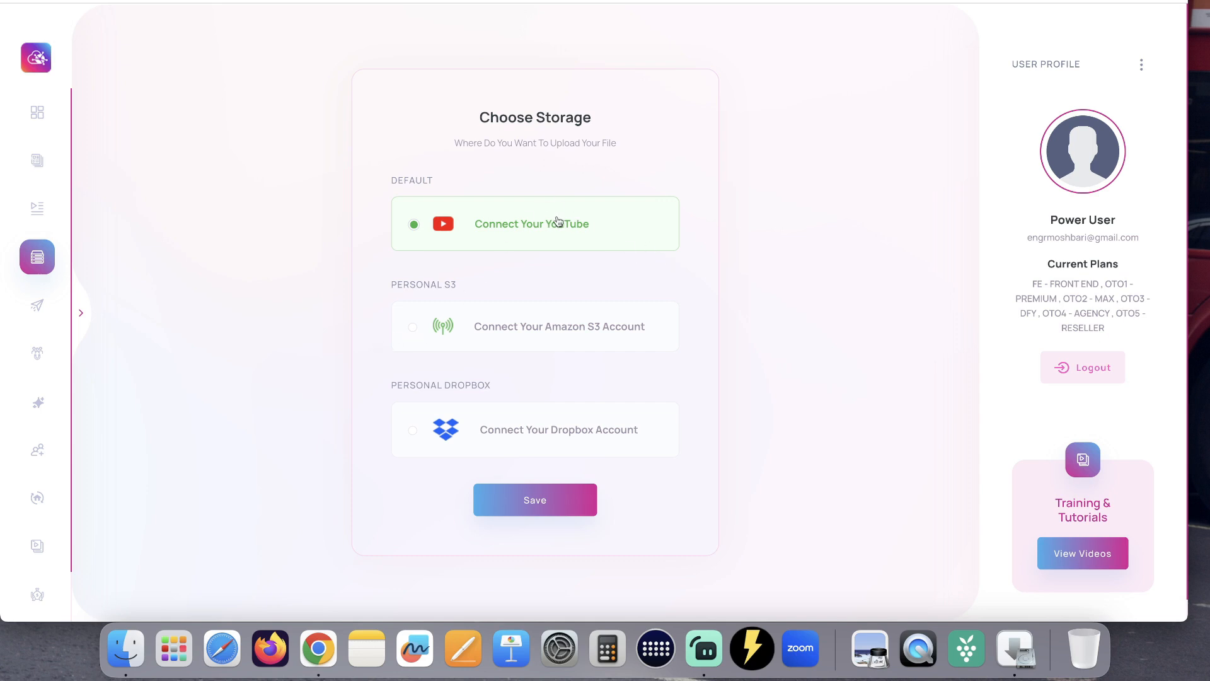
{"action": "mouse_move", "coordinate": [604, 338]}
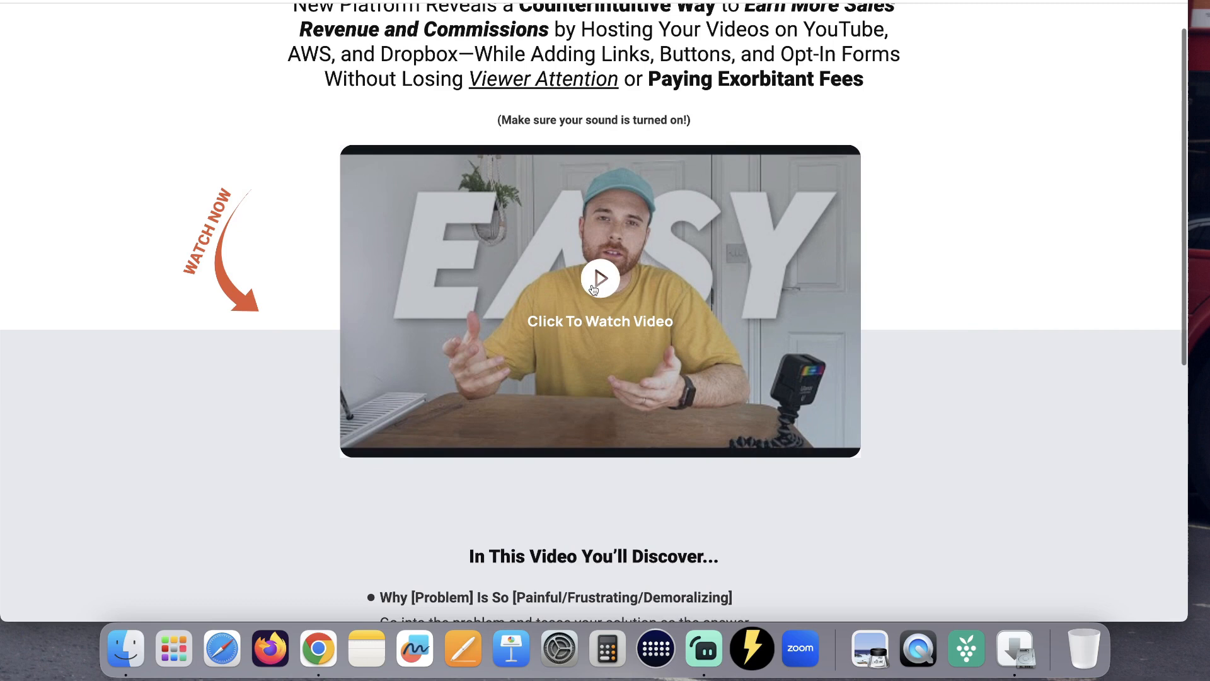
Paste the YouTube video URL into the campaign and advance to Set Thumbnail.
{"action": "left_click", "coordinate": [600, 277]}
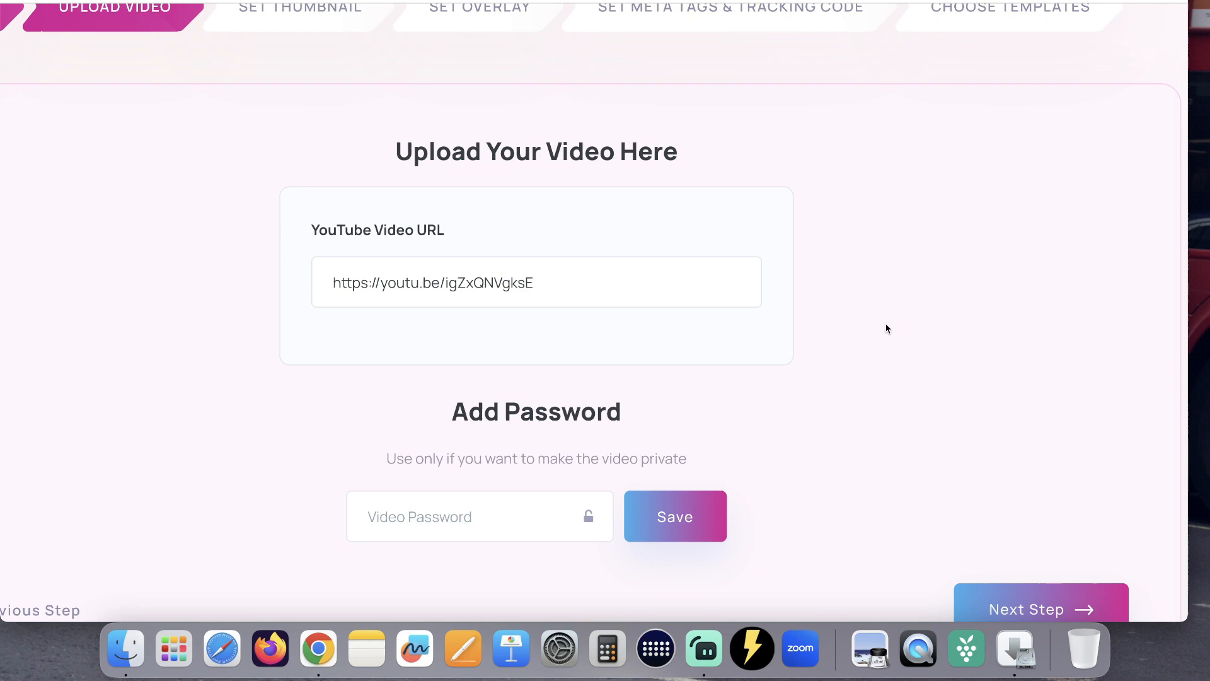
{"action": "left_click", "coordinate": [1041, 609]}
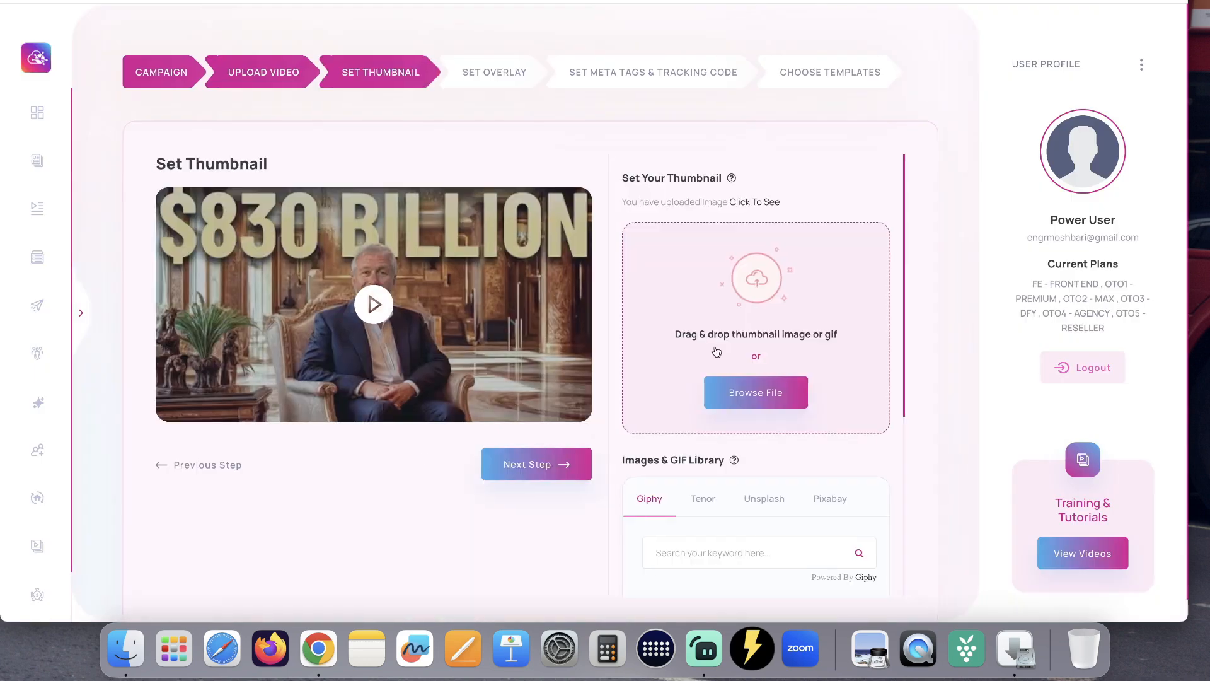
{"action": "mouse_move", "coordinate": [768, 315]}
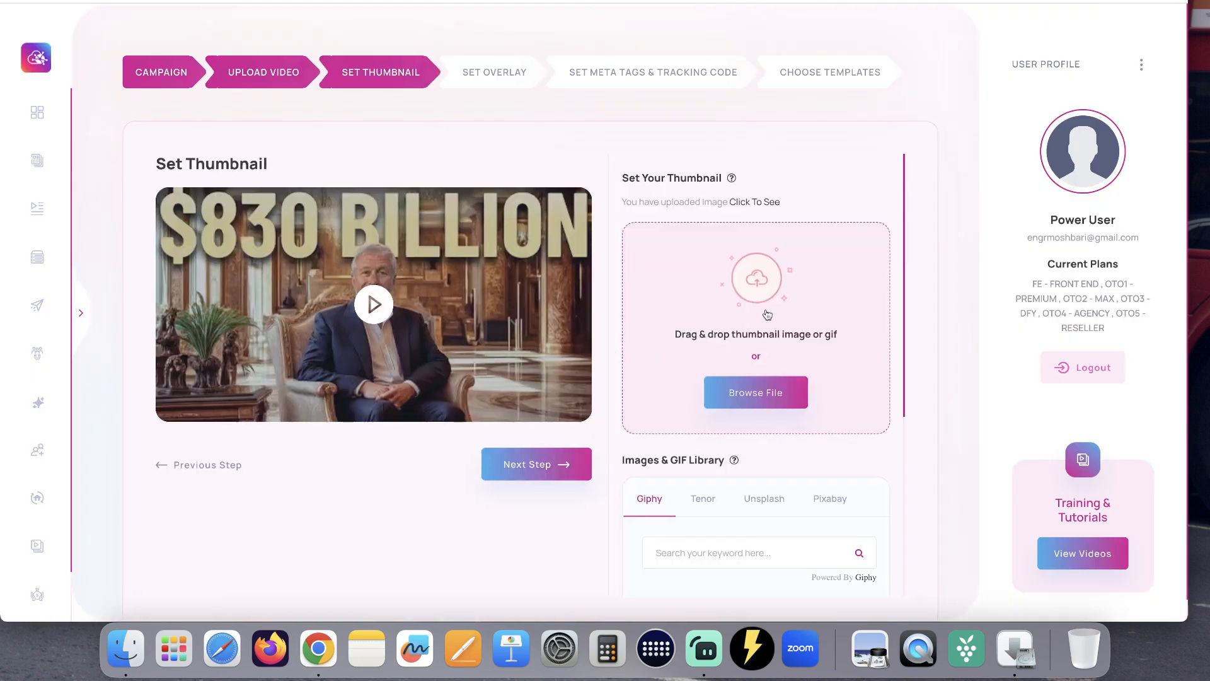
{"action": "scroll", "scroll_direction": "down", "scroll_amount": 3}
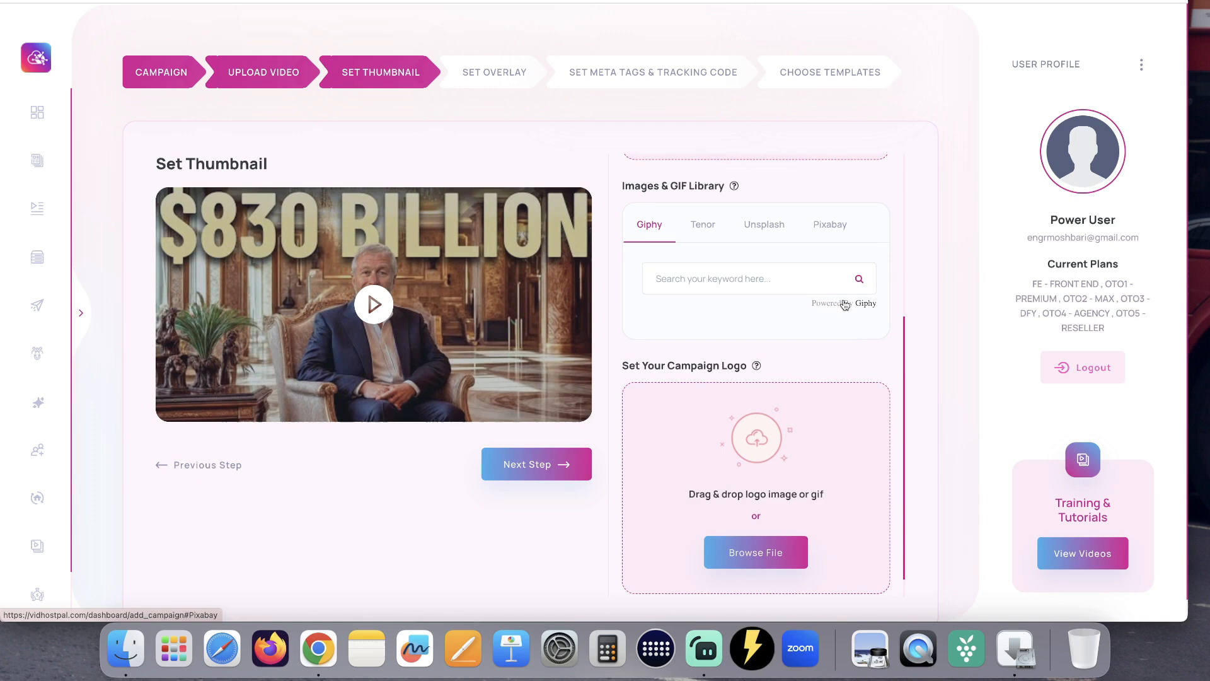
{"action": "scroll", "scroll_direction": "up", "scroll_amount": 3}
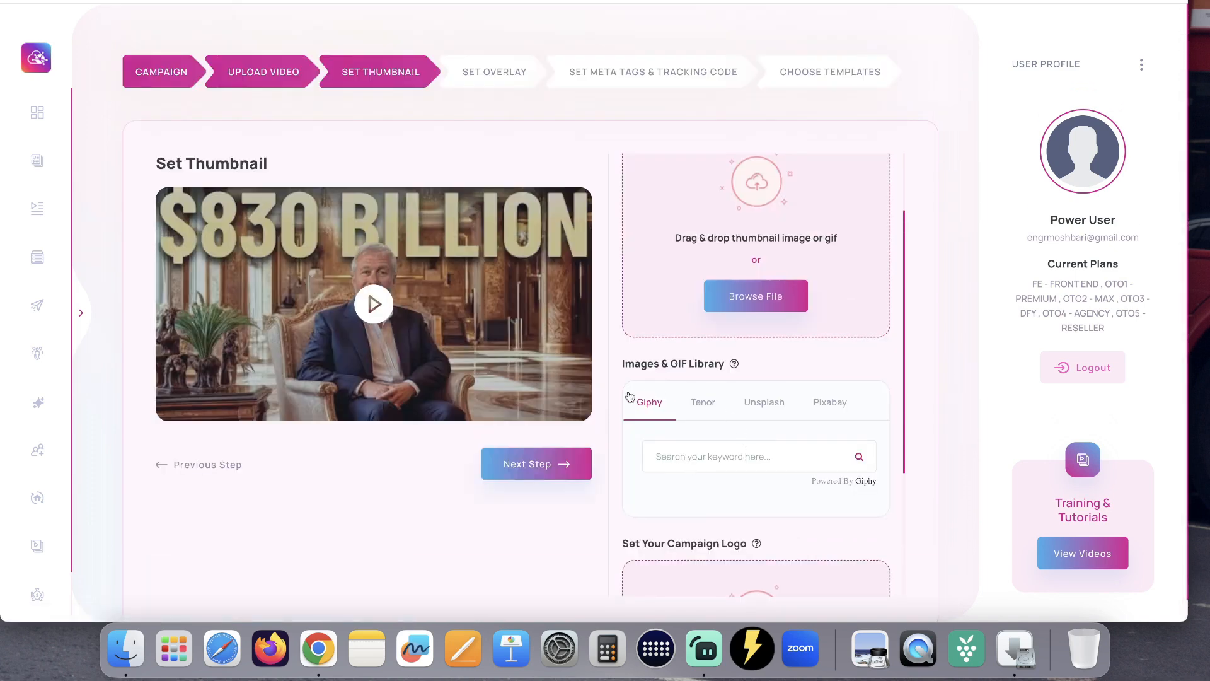
{"action": "mouse_move", "coordinate": [639, 395]}
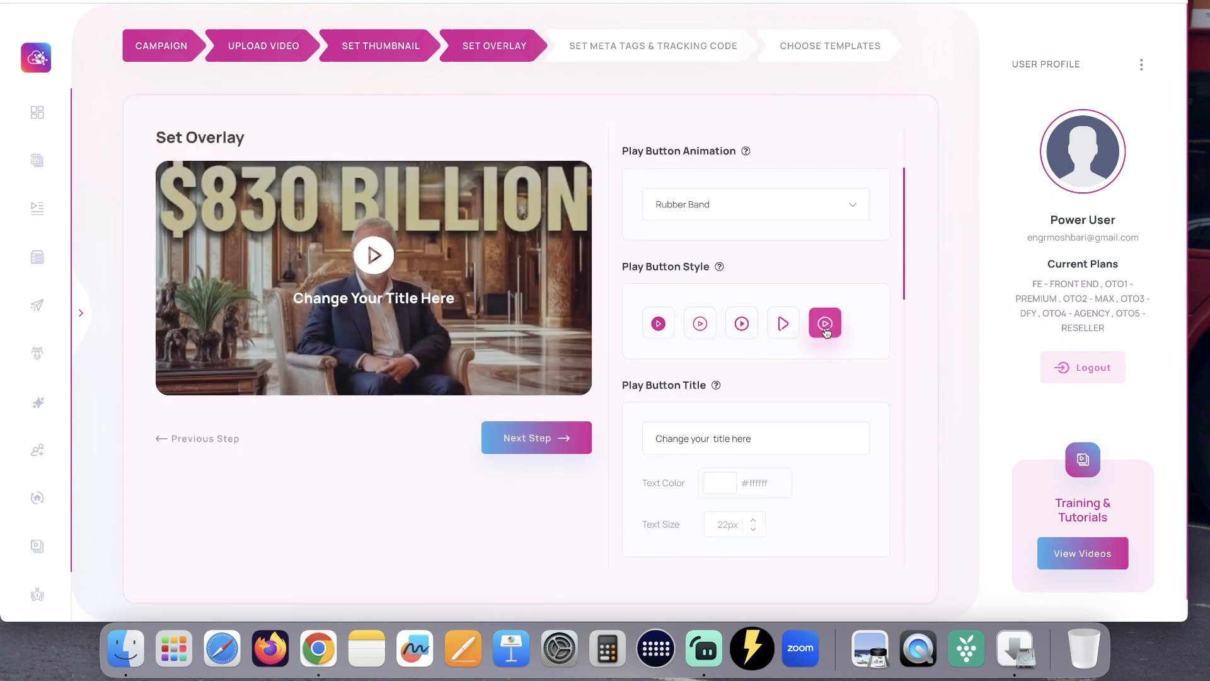
Use the 'Click To Watch The Video' title suggestion, turn the overlay off, and list call-to-action types.
{"action": "type", "text": "Clic"}
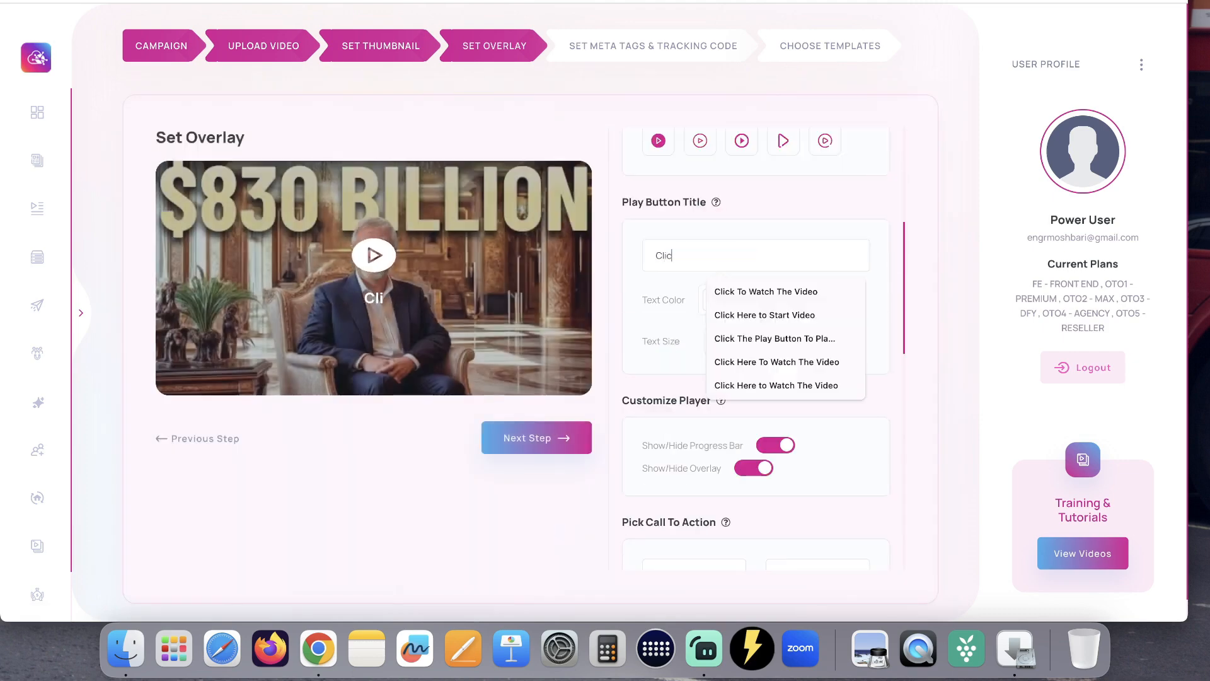
{"action": "left_click", "coordinate": [767, 291]}
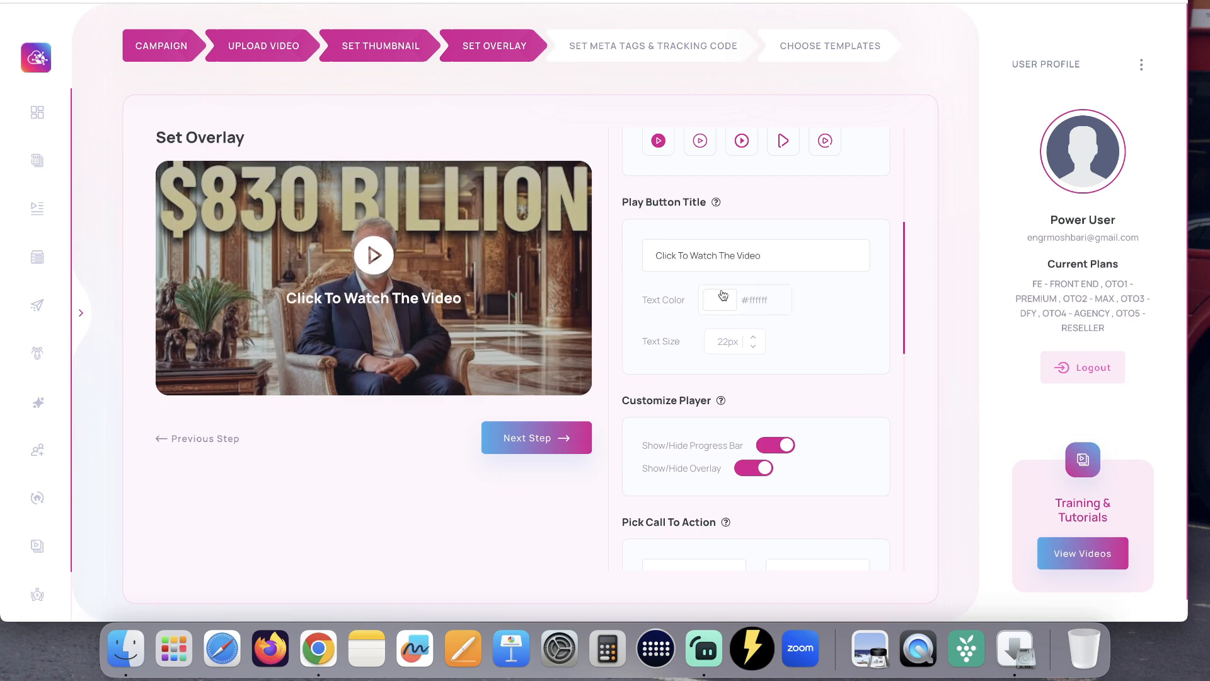
{"action": "scroll", "scroll_direction": "down", "scroll_amount": 3}
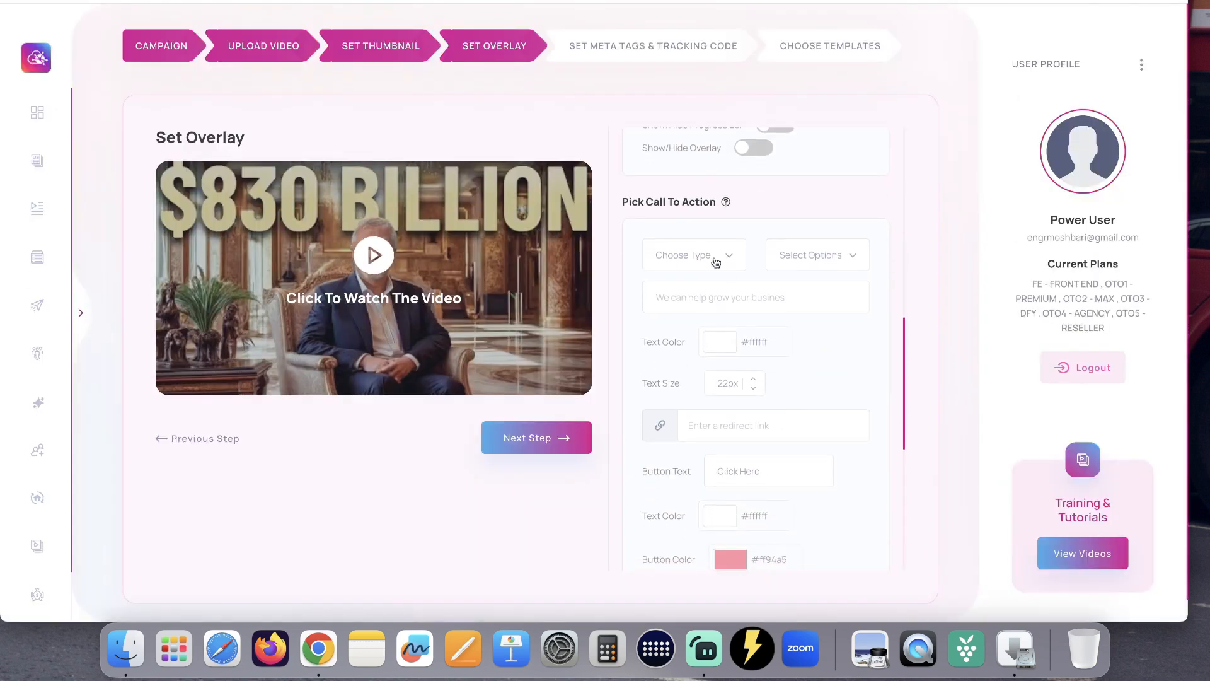
{"action": "left_click", "coordinate": [693, 255]}
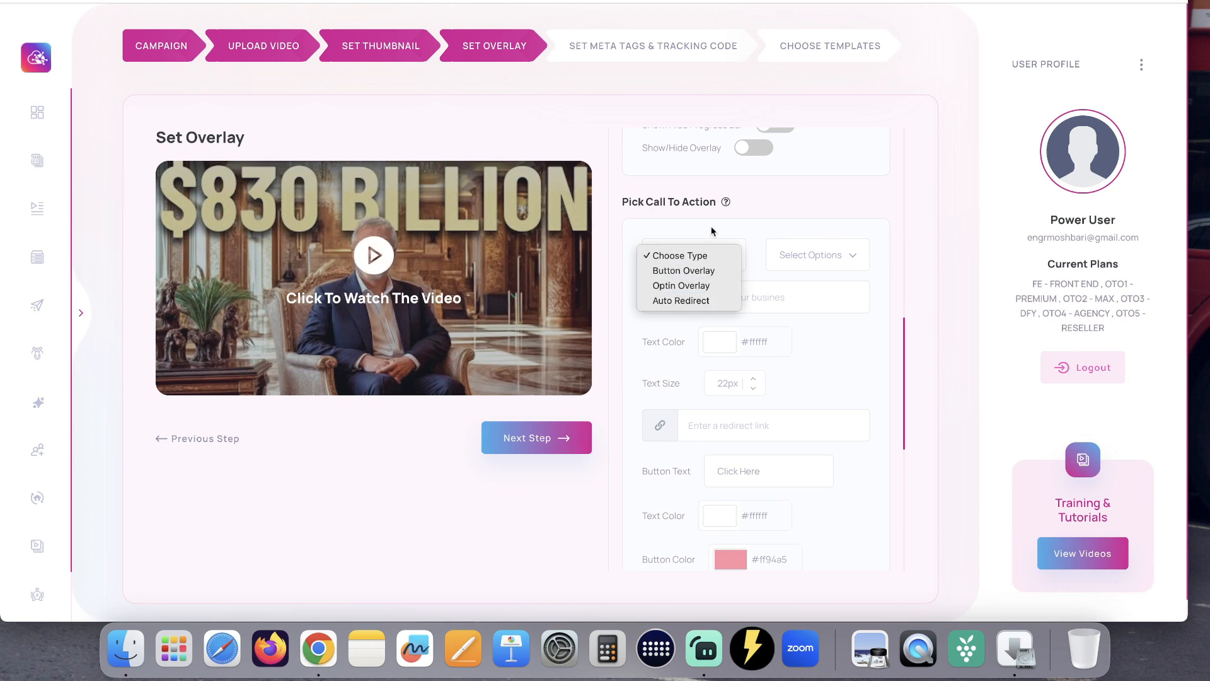
{"action": "mouse_move", "coordinate": [781, 209]}
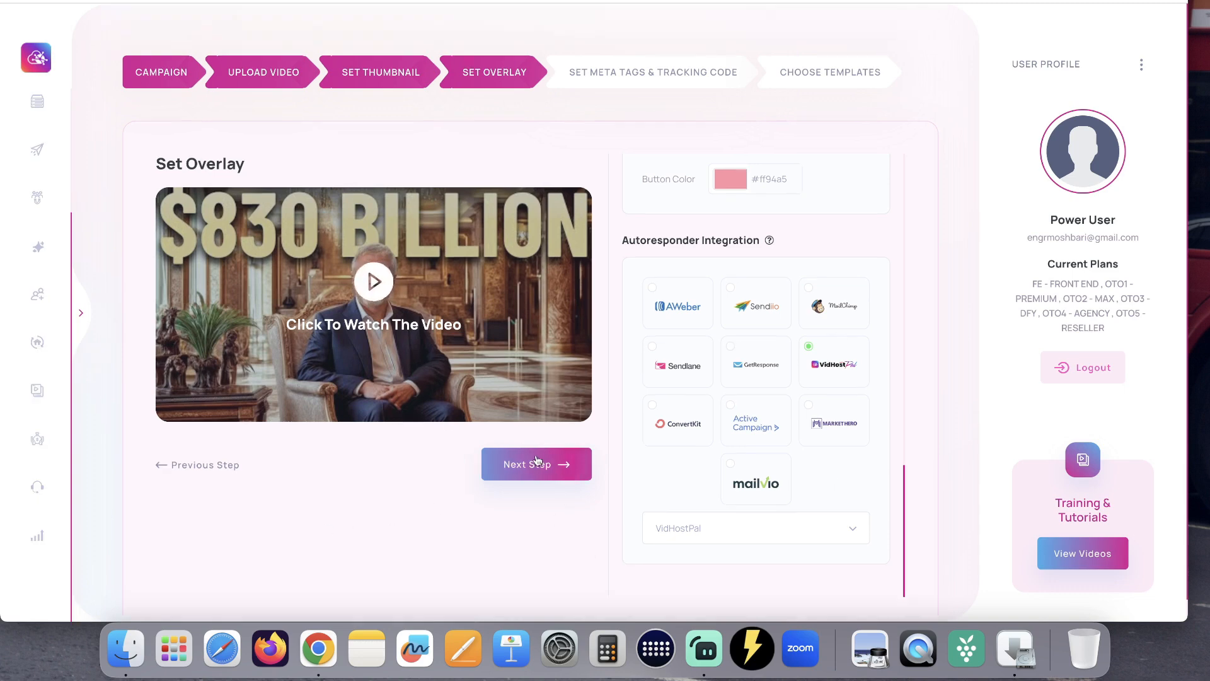
Skip meta tags and templates, save the campaign, and copy 'my new campaign' embed code.
{"action": "left_click", "coordinate": [538, 464]}
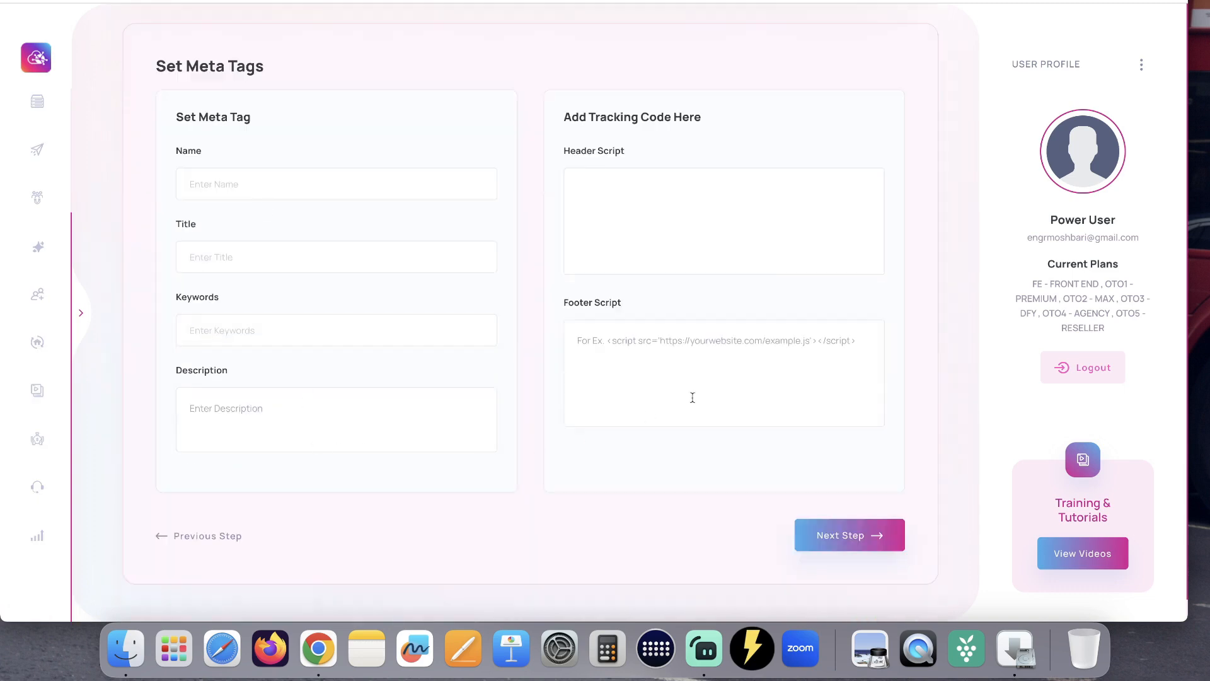
{"action": "mouse_move", "coordinate": [741, 571]}
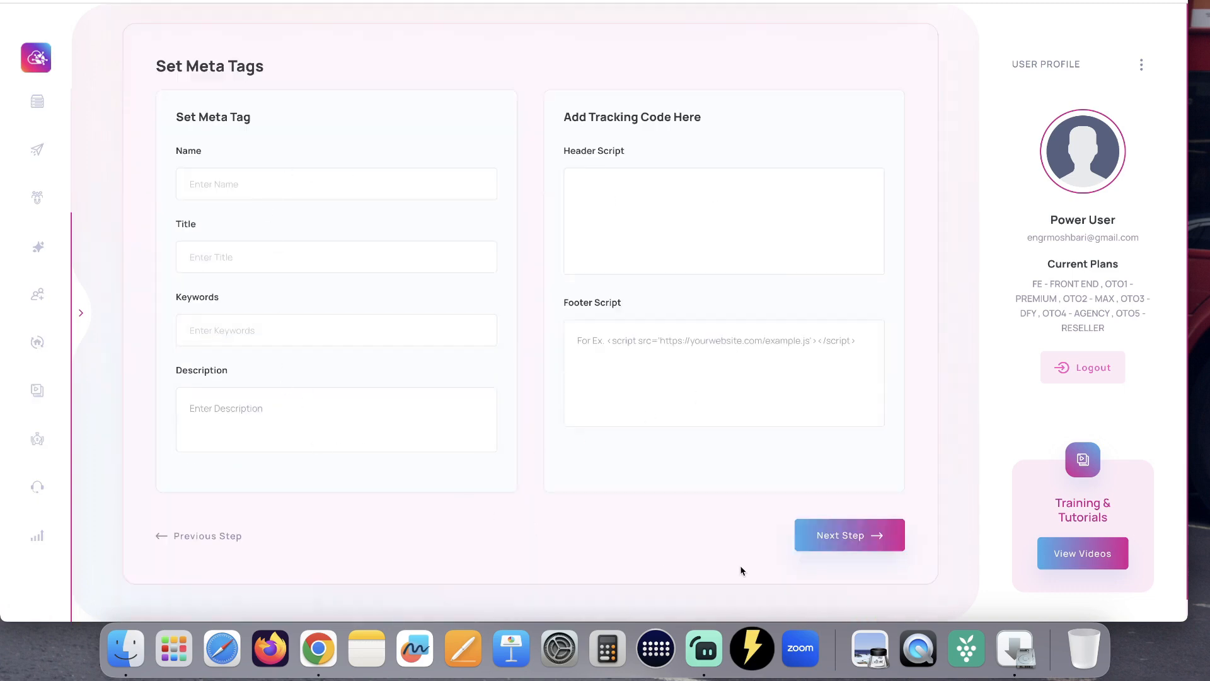
{"action": "left_click", "coordinate": [850, 535]}
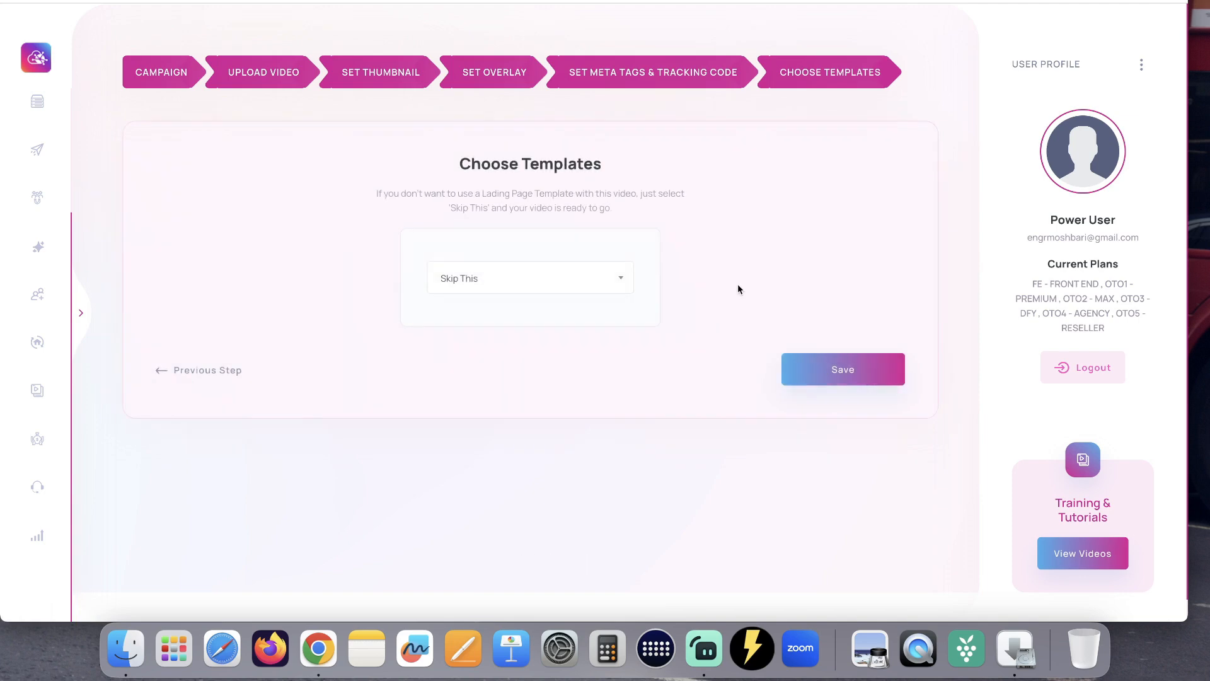
{"action": "mouse_move", "coordinate": [864, 372]}
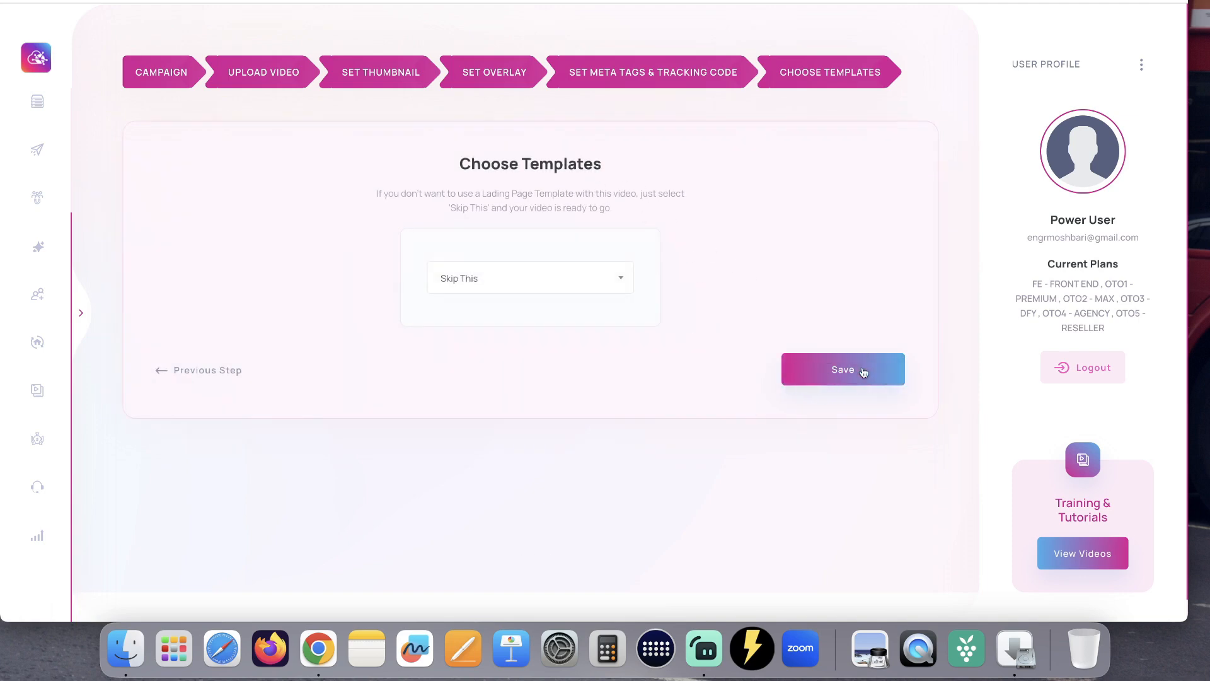
{"action": "left_click", "coordinate": [842, 369]}
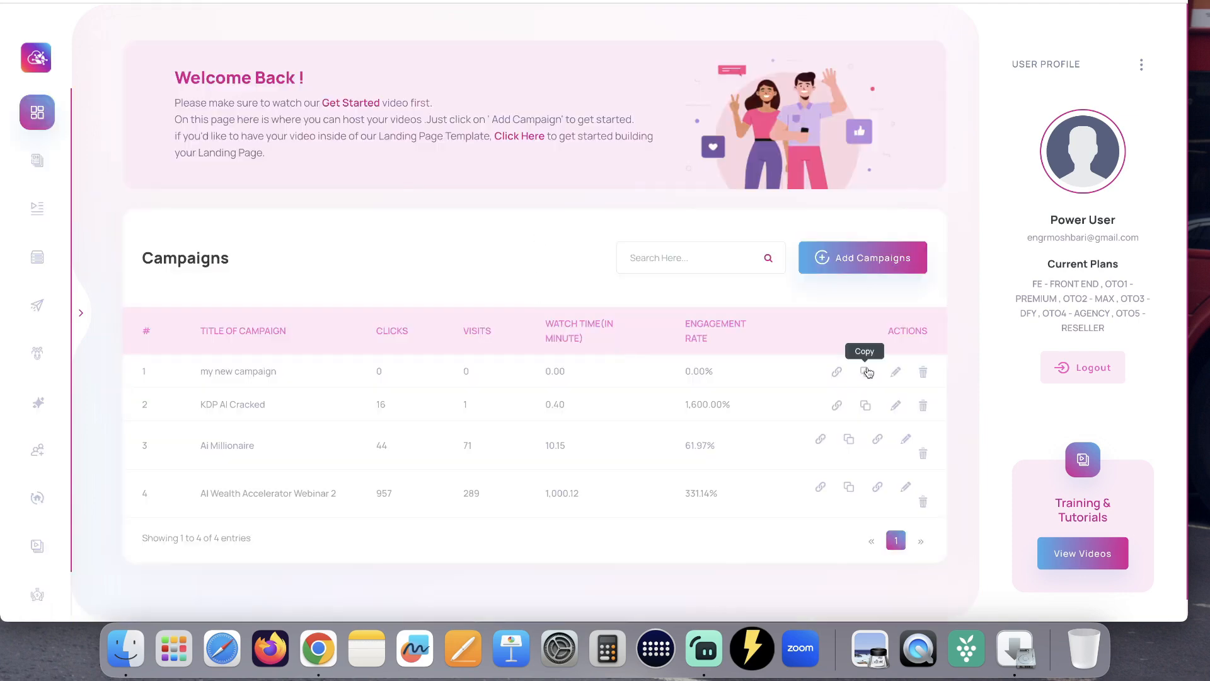
{"action": "left_click", "coordinate": [867, 370]}
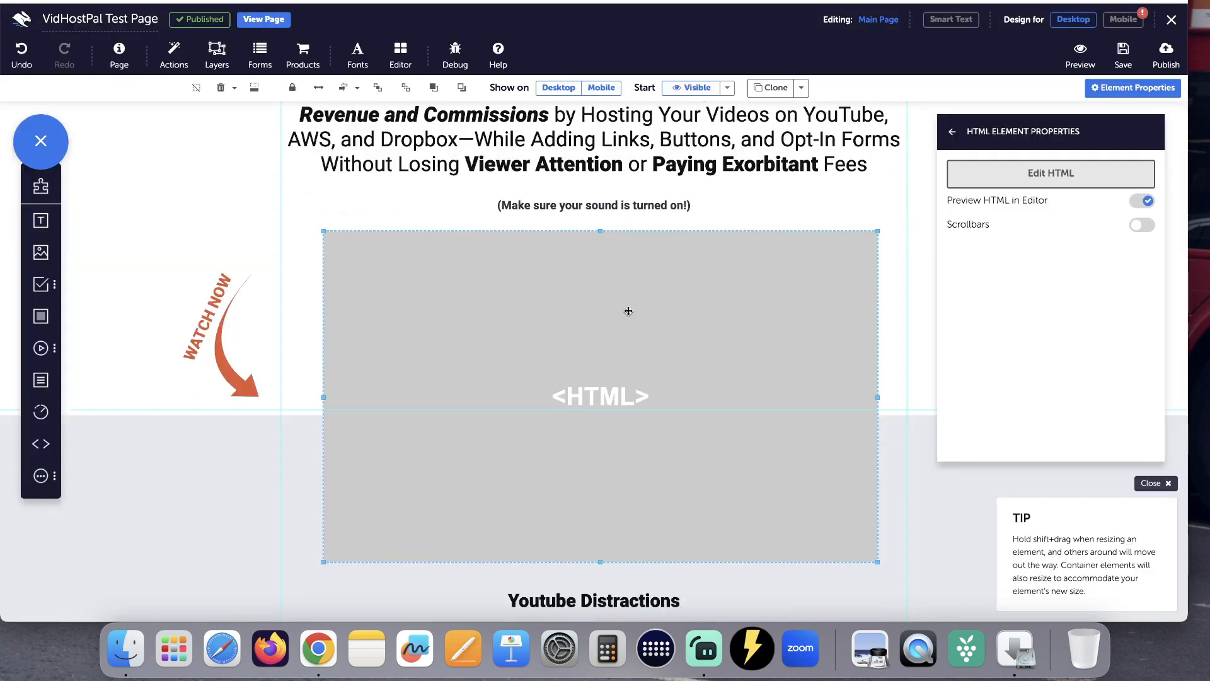
Edit the landing page's HTML placeholder element to paste the campaign embed code.
{"action": "left_click", "coordinate": [1050, 174]}
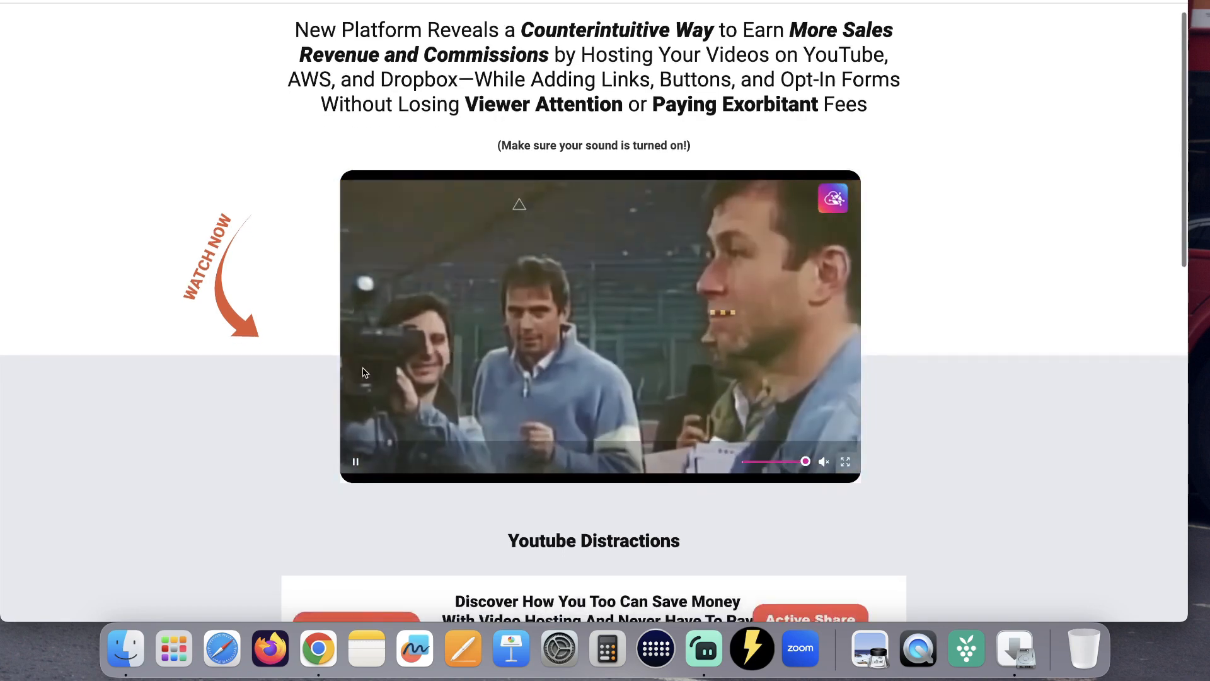
{"action": "mouse_move", "coordinate": [738, 330]}
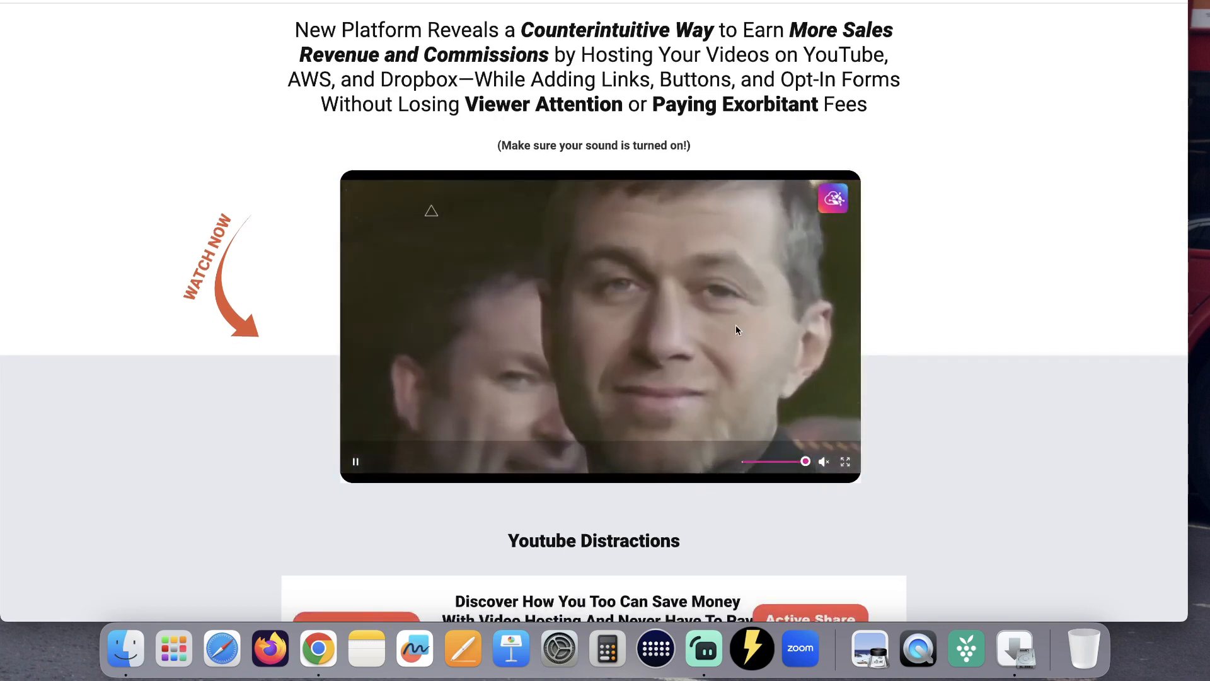